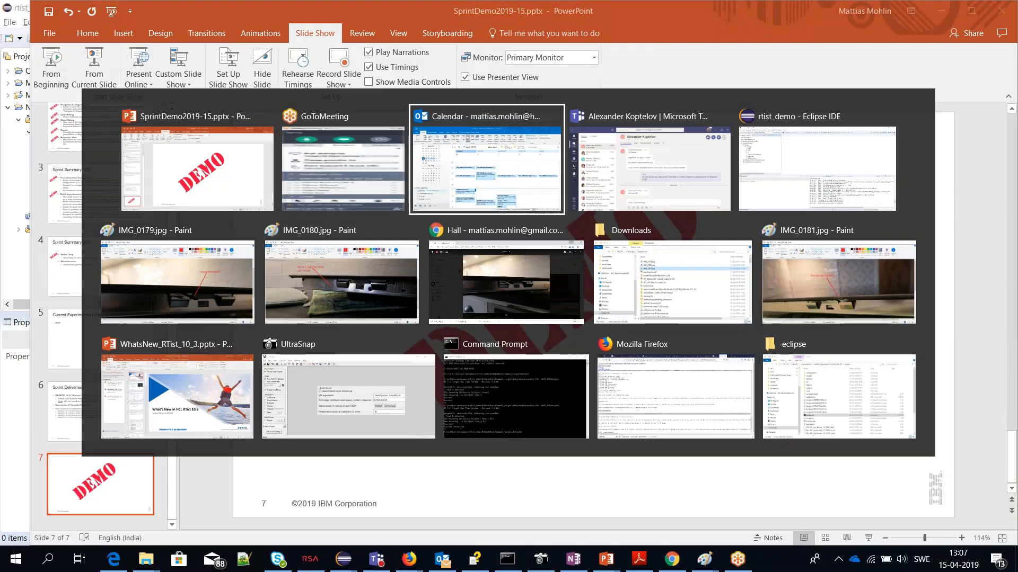
Switch to Eclipse and expand TOP and its State Machine node in Project Explorer.
left_click(818, 168)
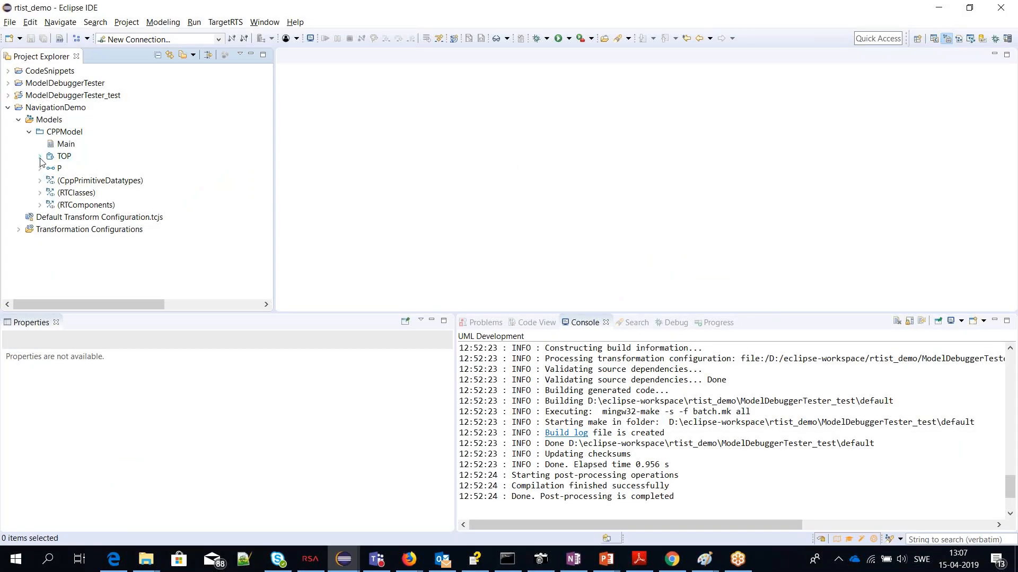
left_click(39, 156)
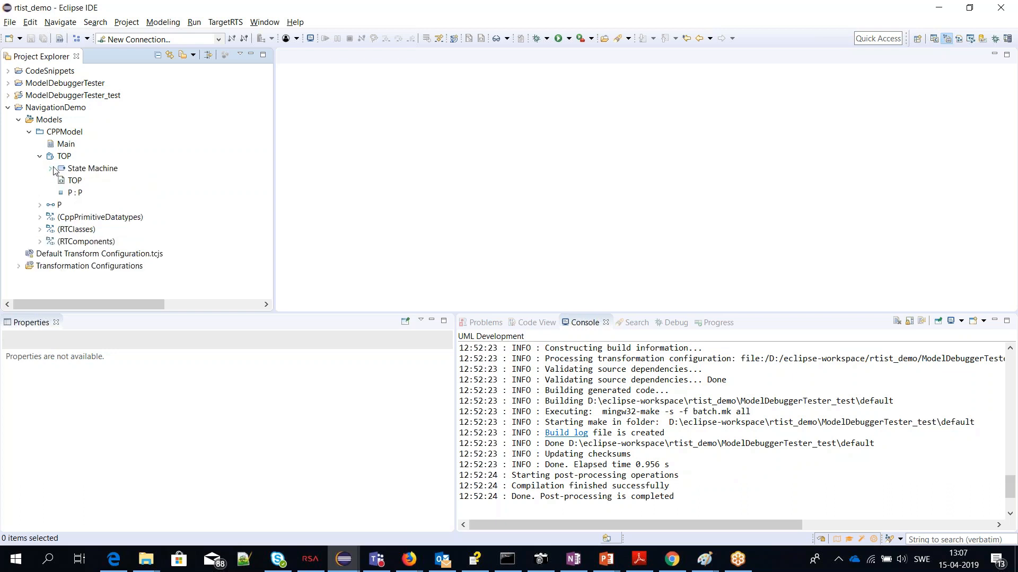
left_click(40, 169)
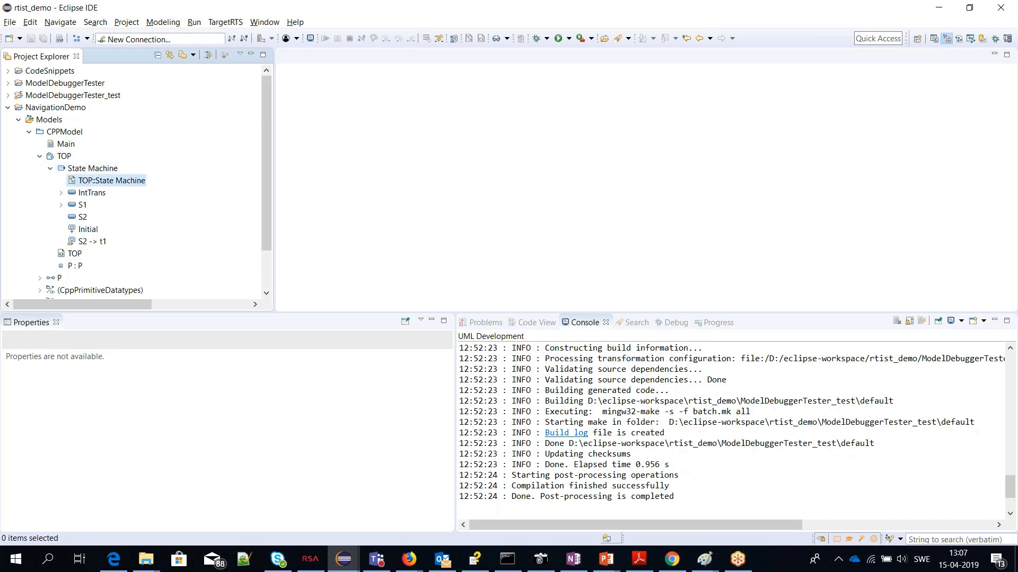
Open TOP's state machine diagram and drill down through S1, Inner1 and State1.
double_click(110, 180)
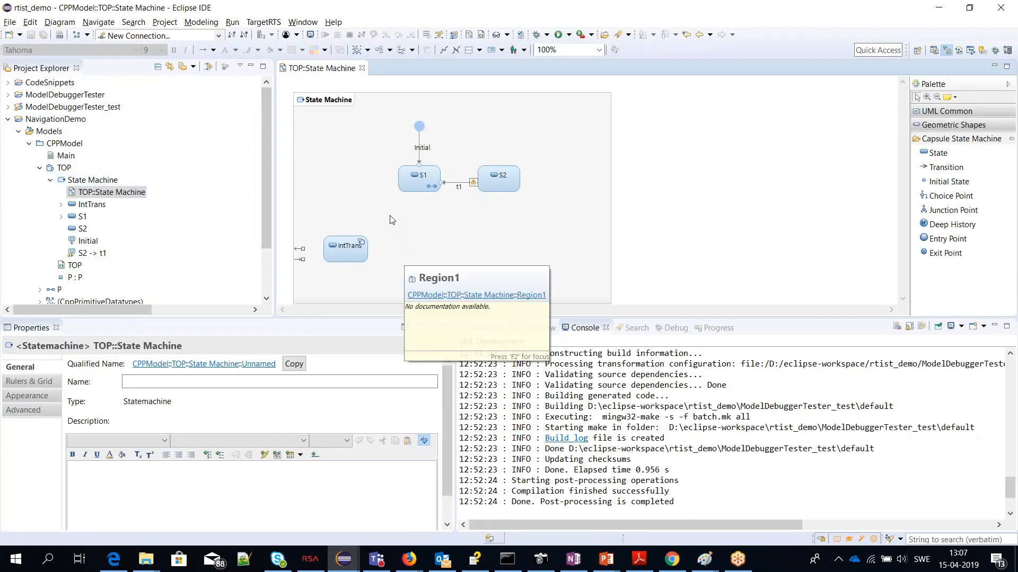
left_click(419, 175)
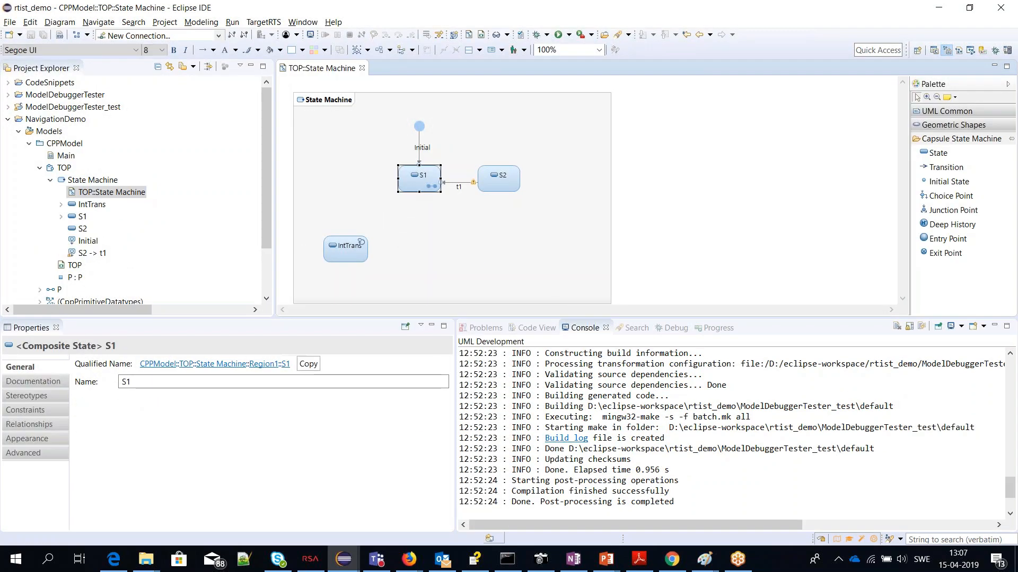
double_click(418, 175)
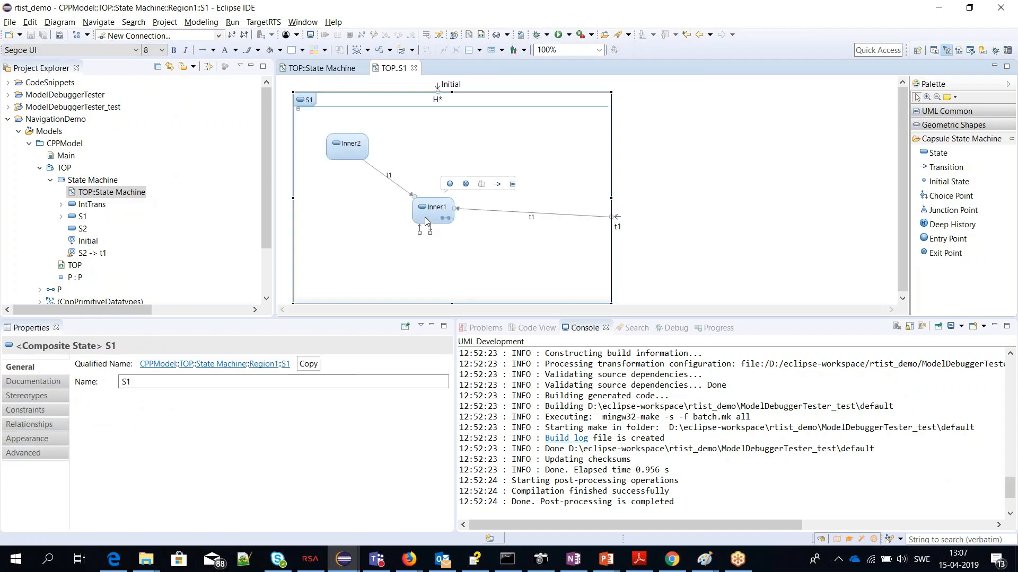
double_click(433, 207)
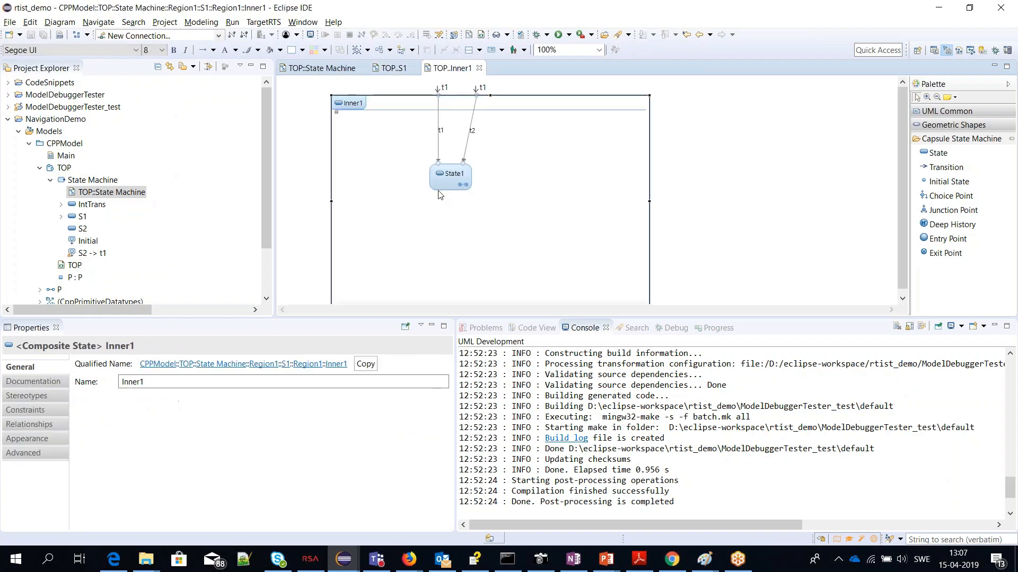
double_click(450, 176)
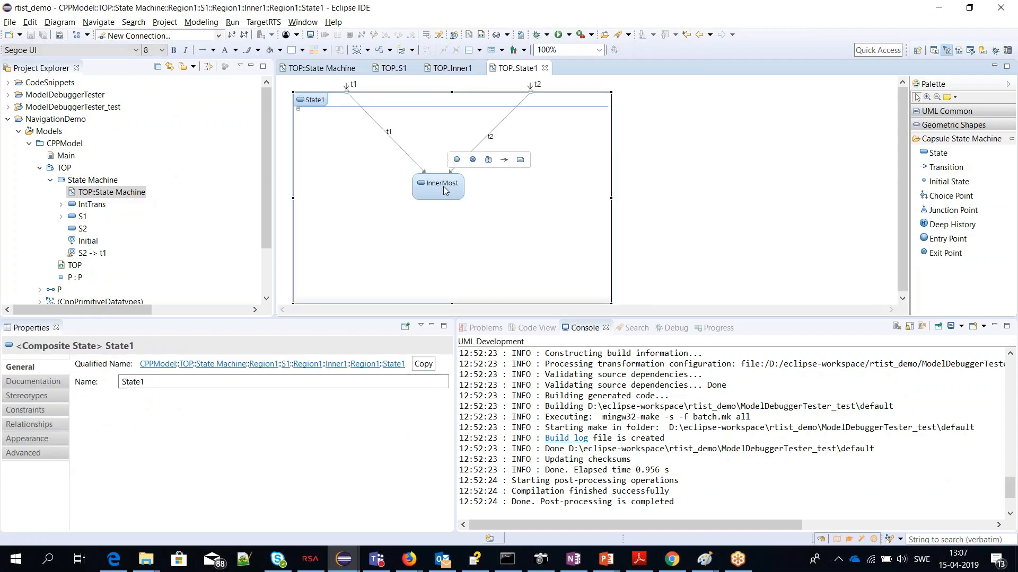
left_click(335, 233)
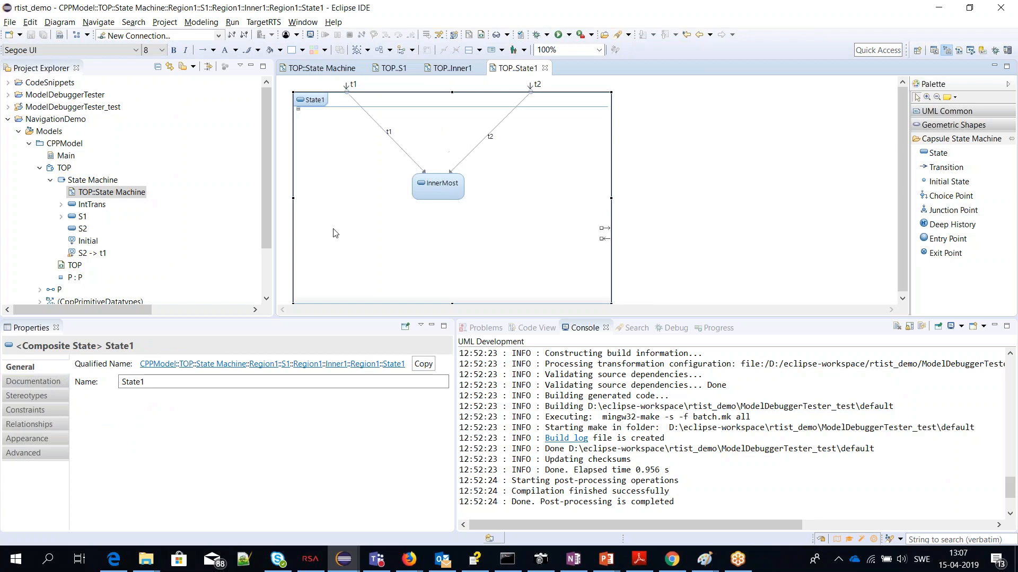
mouse_move(336, 200)
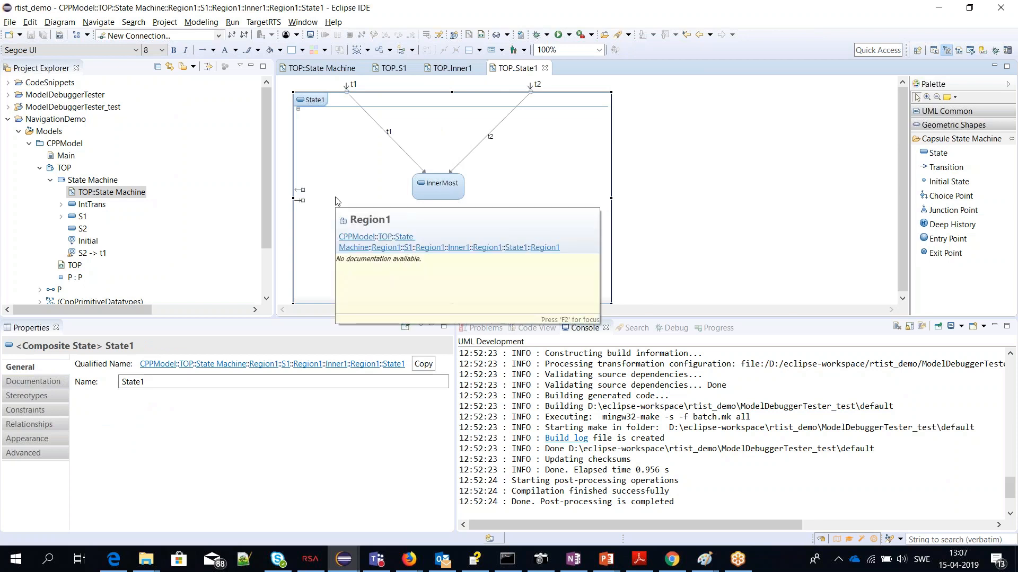
right_click(350, 189)
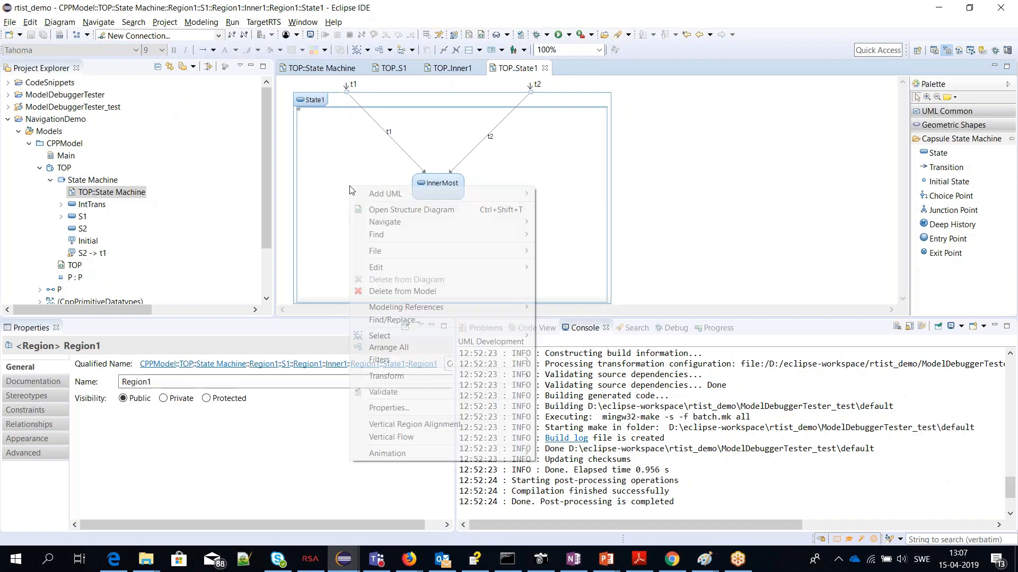
mouse_move(405, 222)
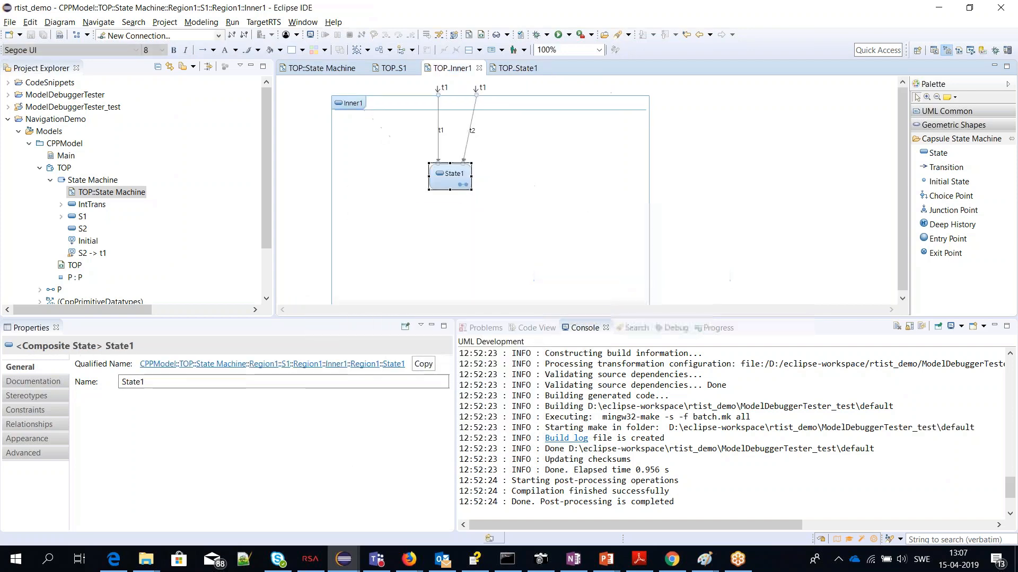
mouse_move(576, 300)
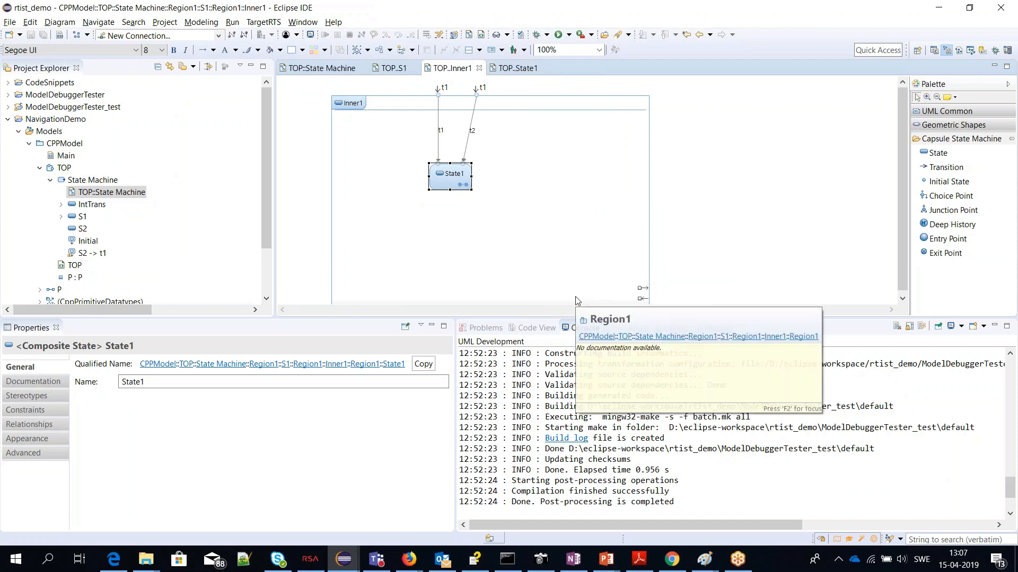
mouse_move(489, 169)
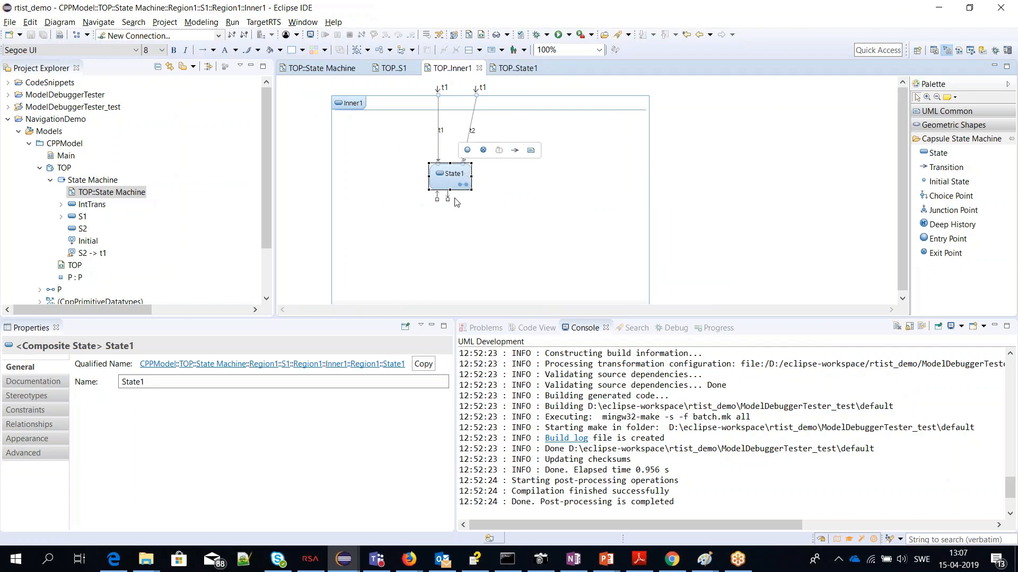
left_click(518, 67)
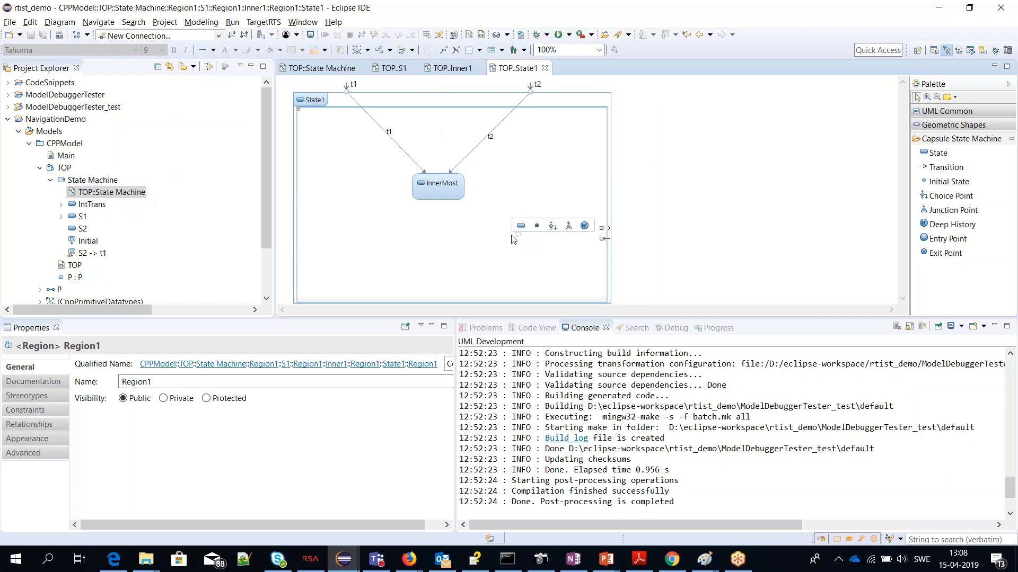
mouse_move(363, 162)
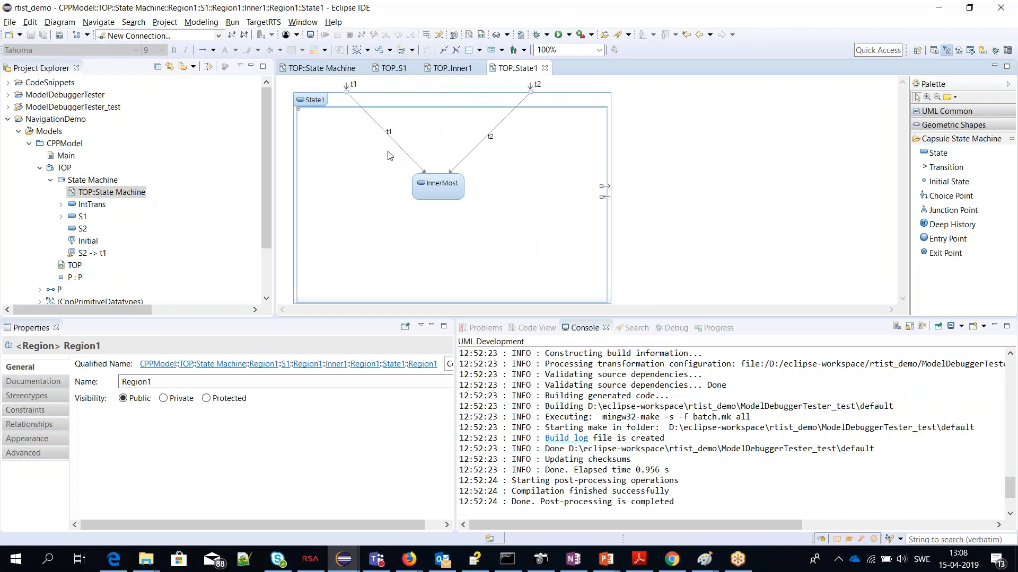
Go outside from State1's t1 entry point back to the Inner1 diagram.
left_click(388, 132)
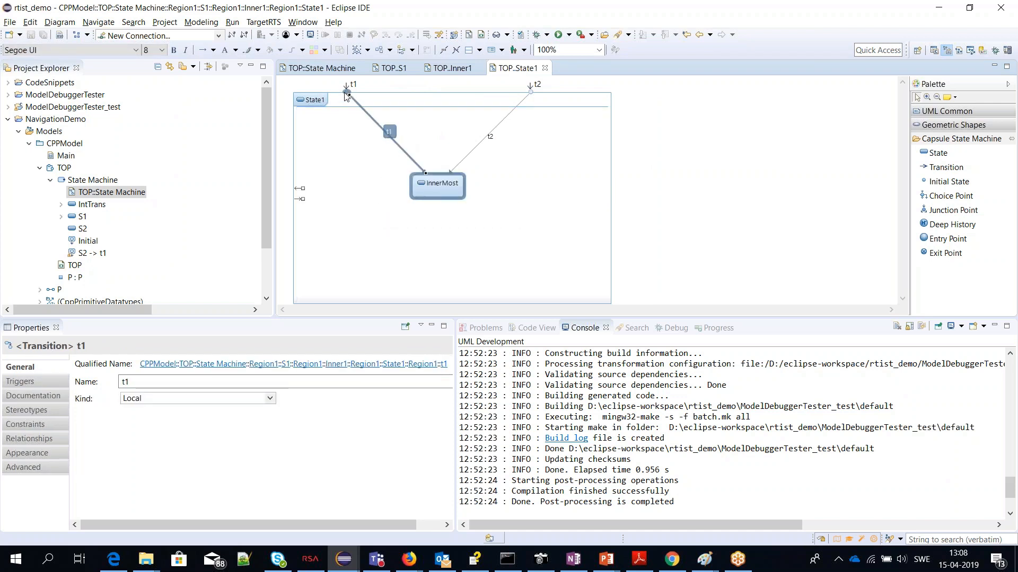
left_click(345, 91)
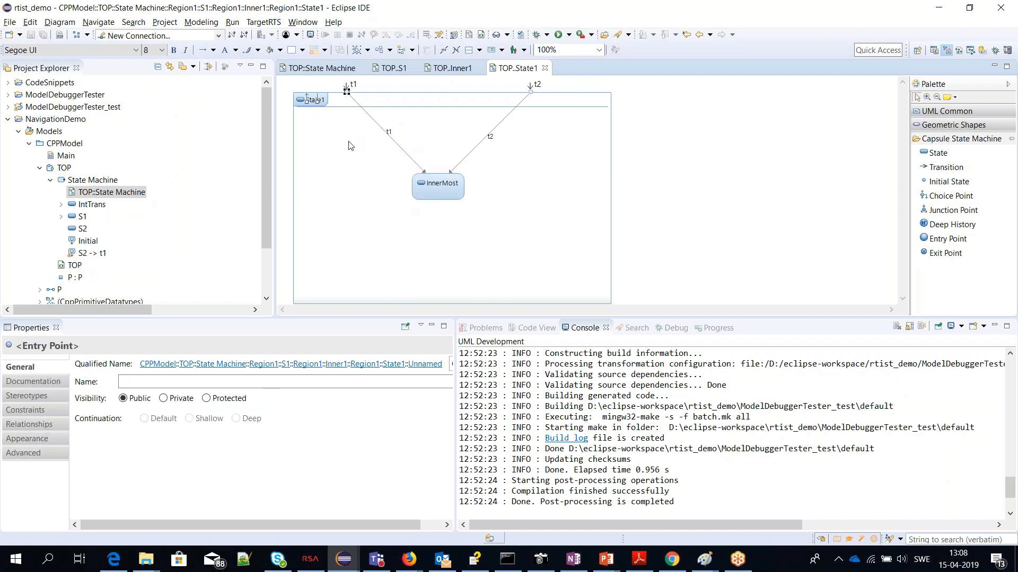
left_click(388, 132)
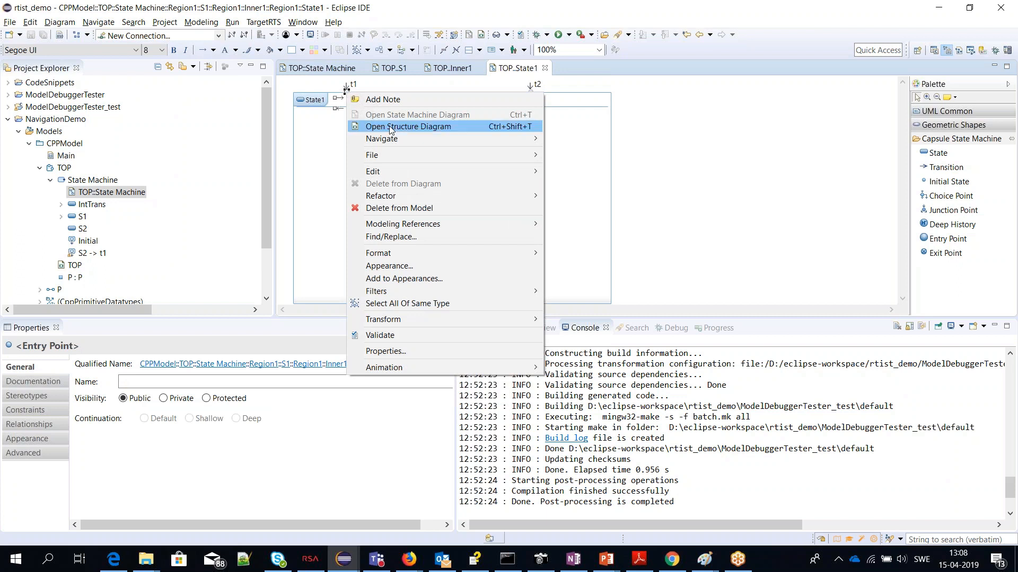
left_click(408, 126)
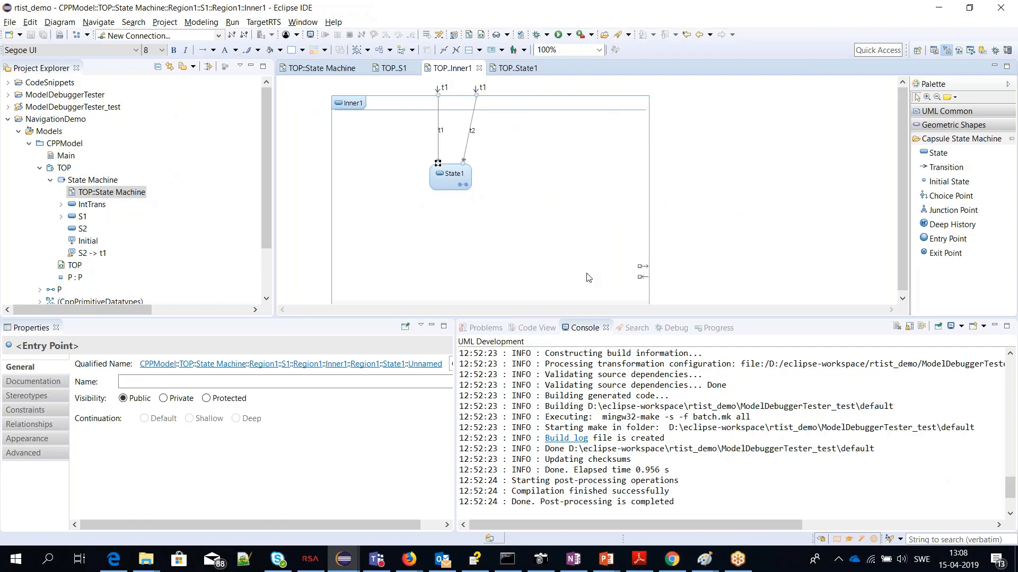
mouse_move(438, 100)
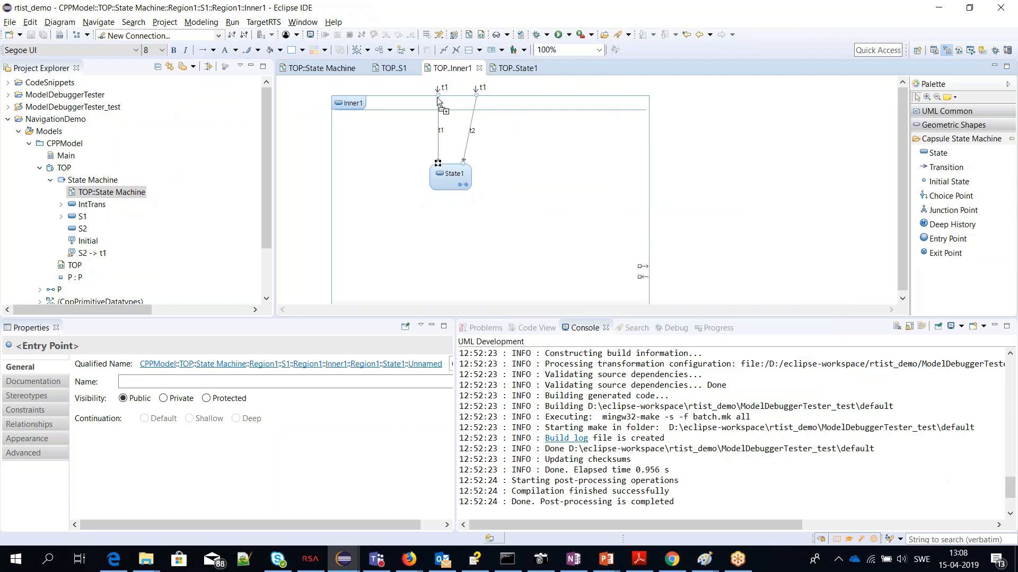
Go outside from Inner1's t1 entry point to S1's diagram, then expand IntTrans.
left_click(441, 130)
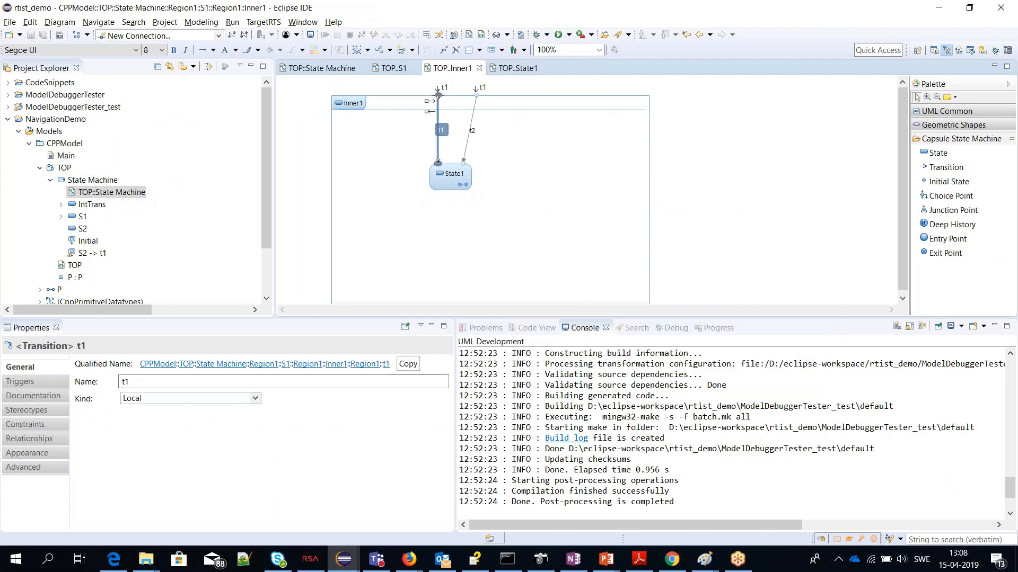
left_click(437, 93)
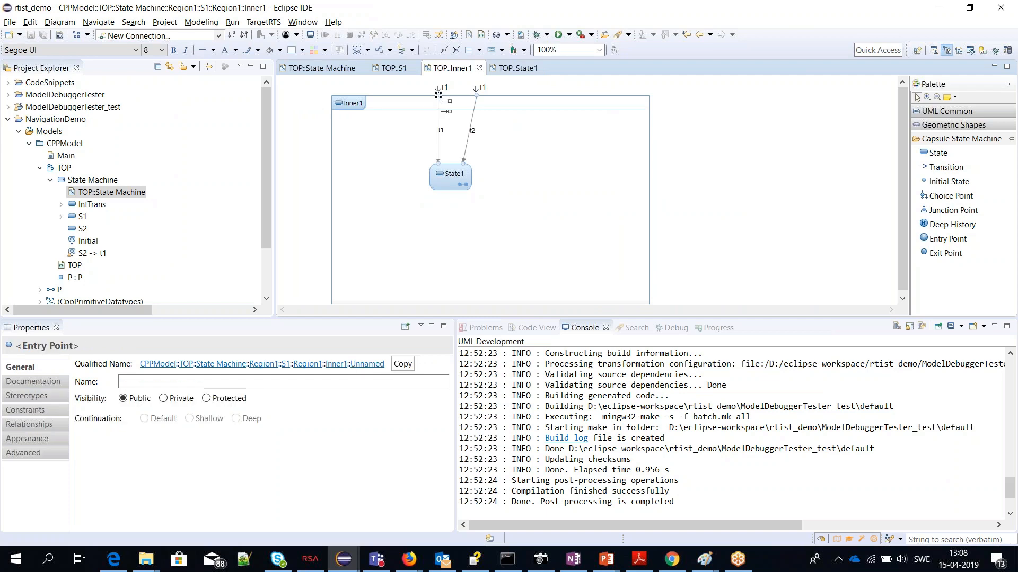
right_click(439, 95)
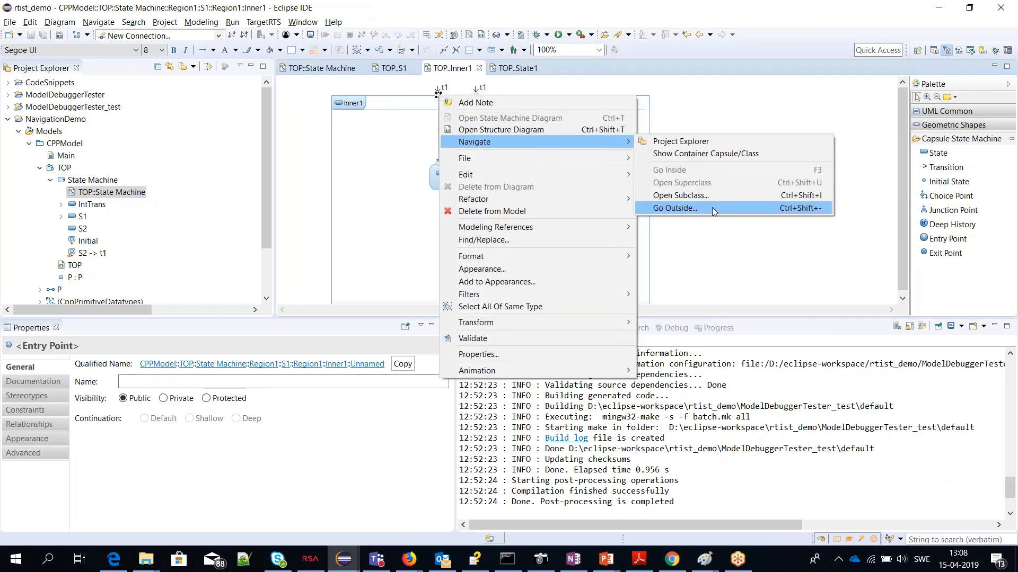
left_click(675, 208)
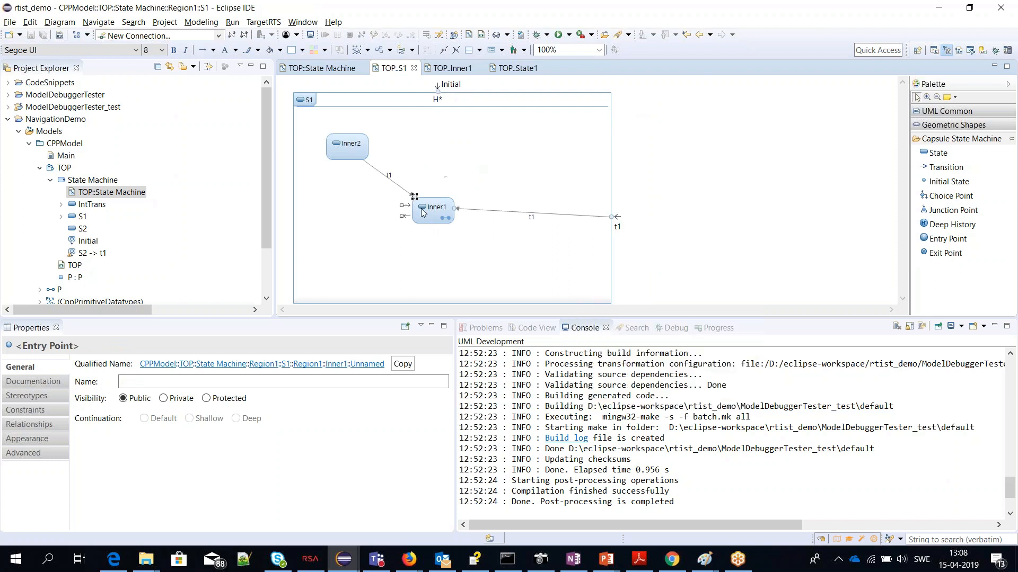
mouse_move(398, 192)
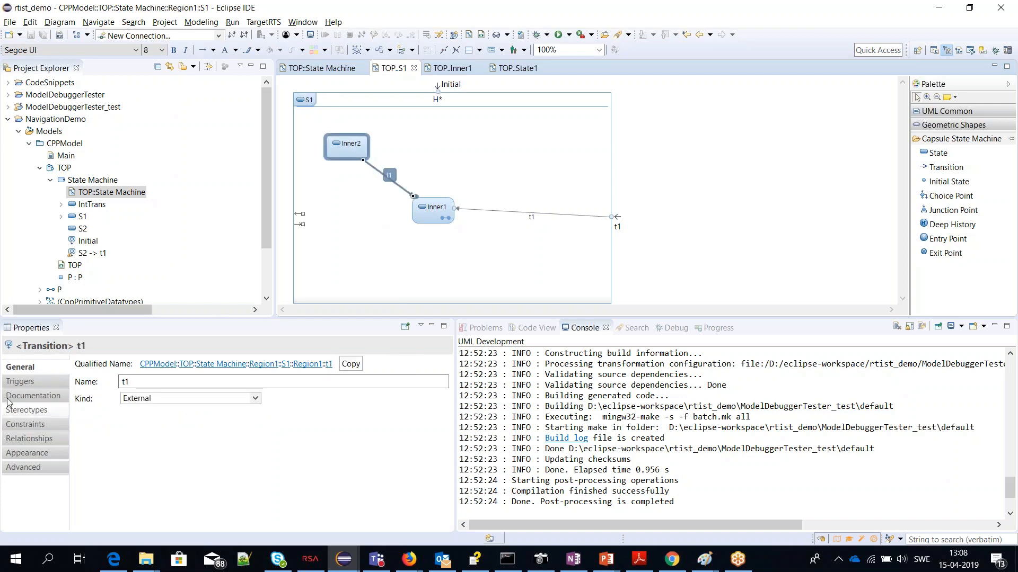
left_click(20, 381)
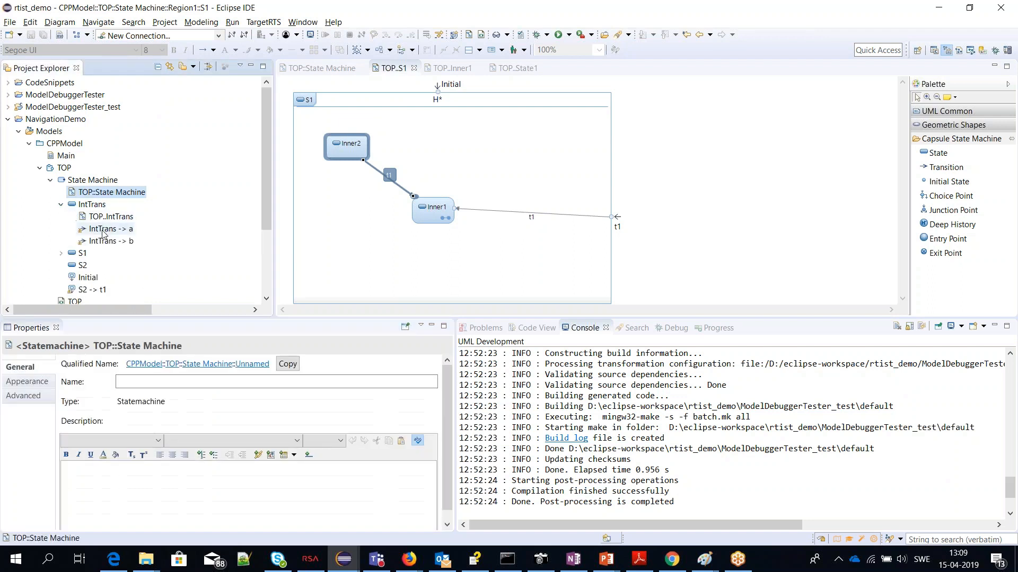
Navigate from internal transition IntTrans -> a to TOP's state machine diagram.
right_click(106, 228)
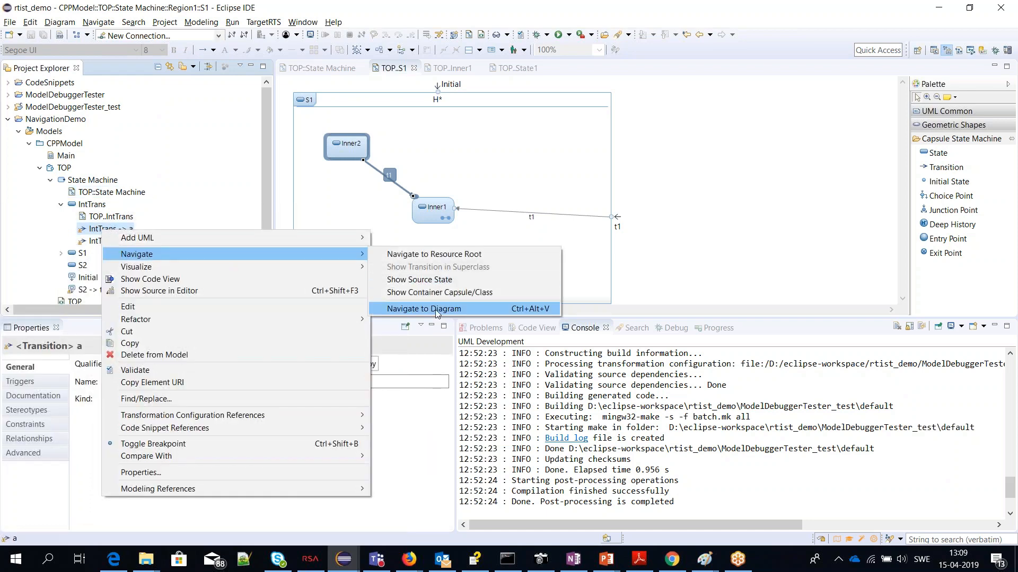
left_click(424, 309)
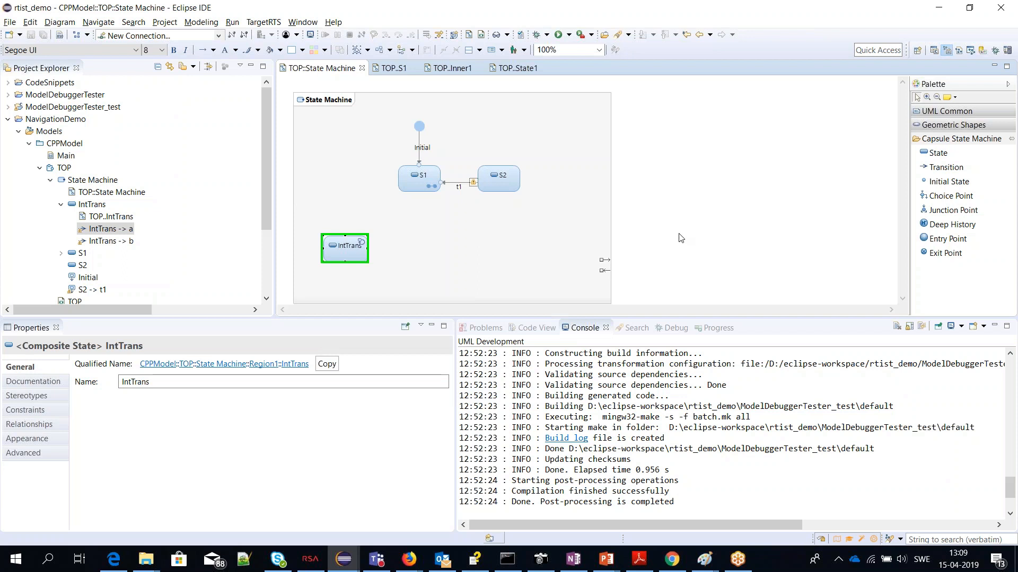
mouse_move(654, 236)
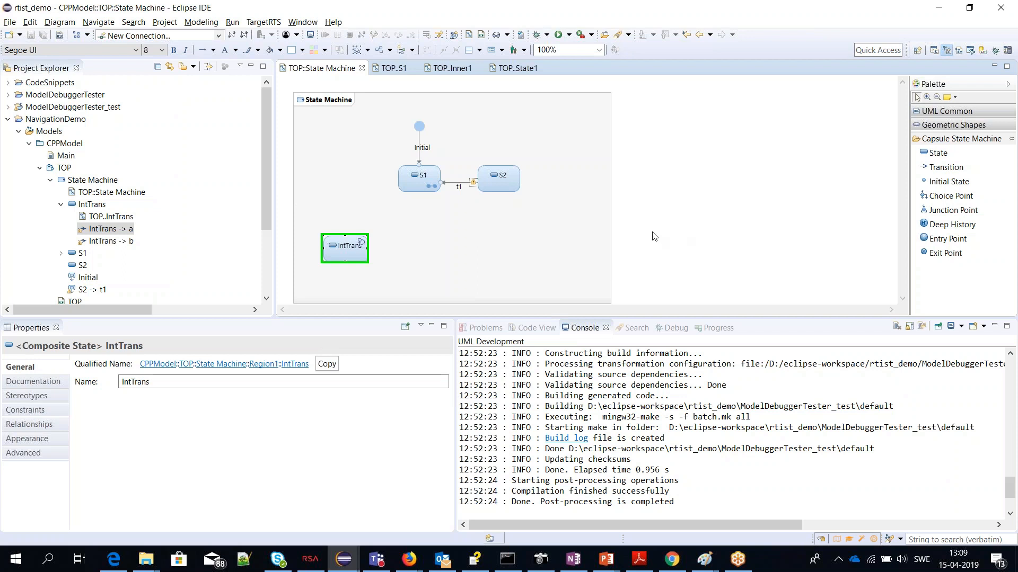
mouse_move(358, 246)
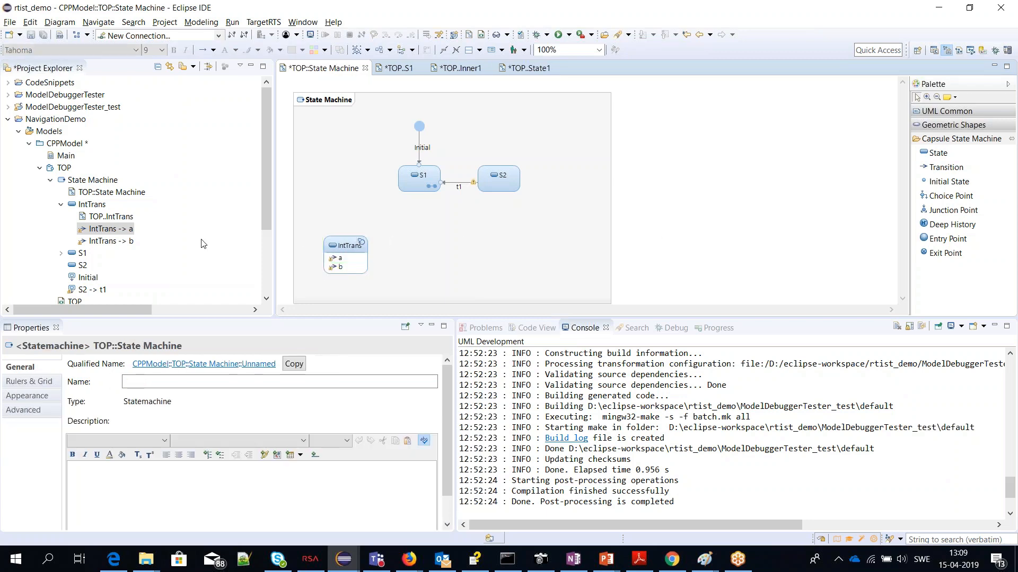
Bring up the navigation actions for internal transition IntTrans -> b.
right_click(105, 241)
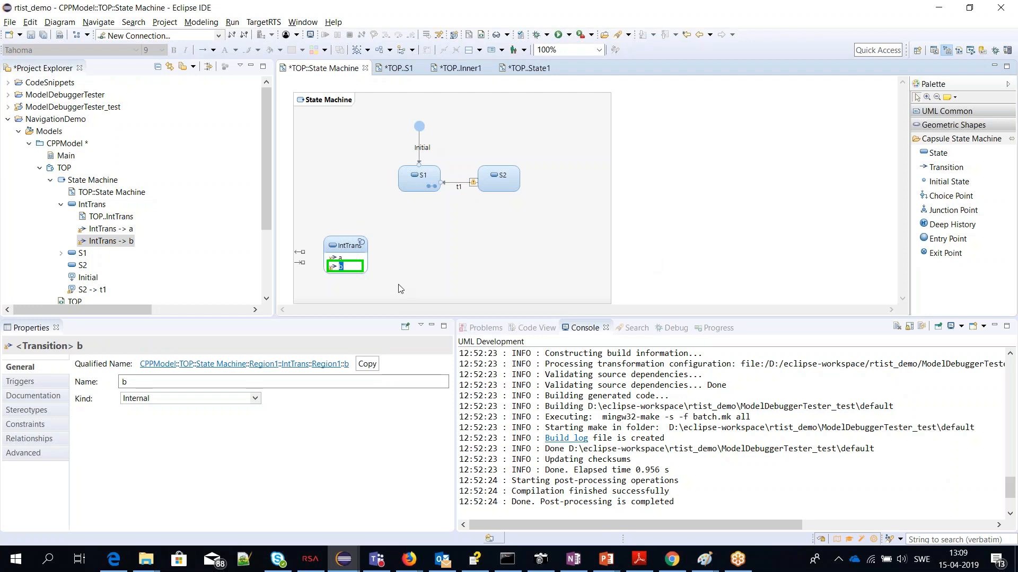
mouse_move(335, 278)
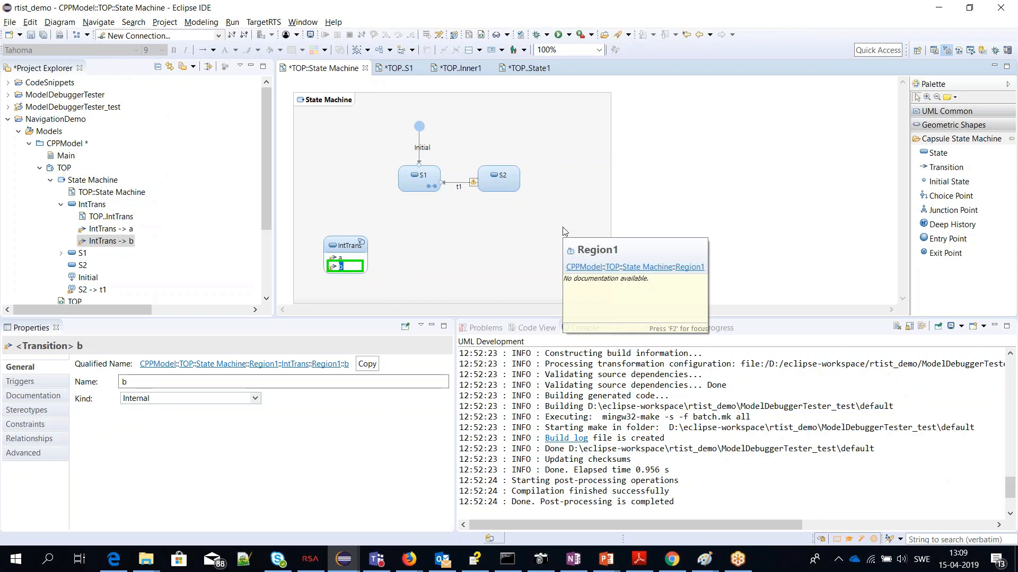
mouse_move(375, 267)
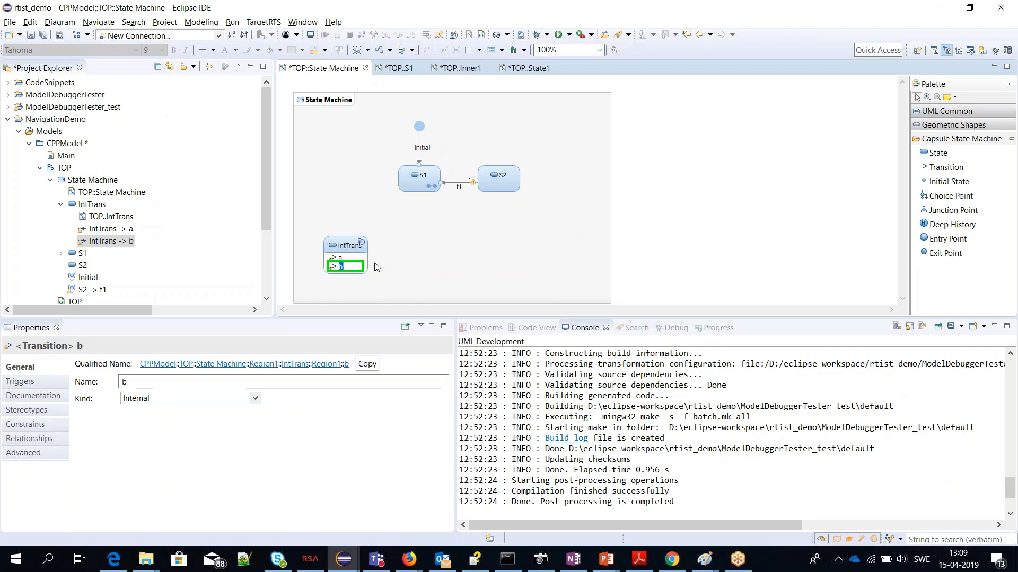